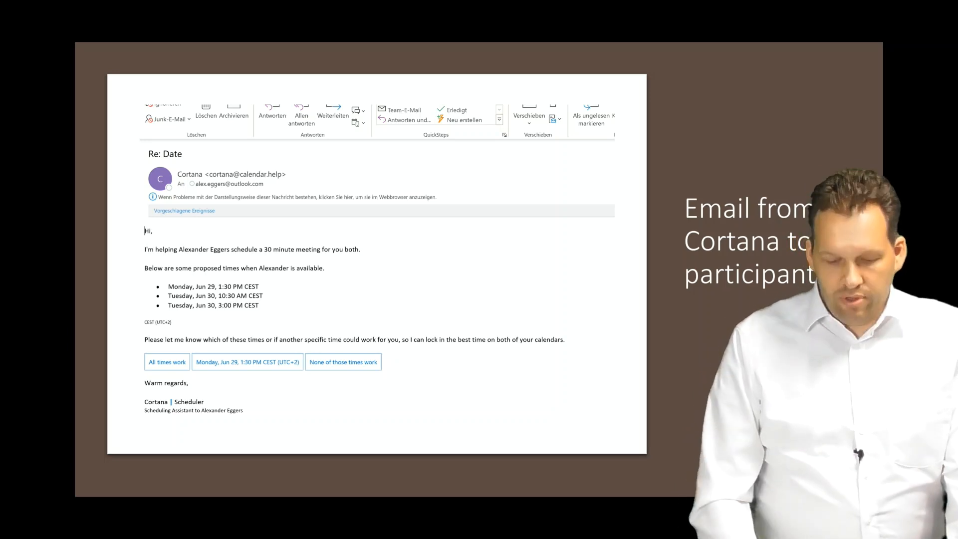
# - View Cortana's 'Re: Date' follow-up proposing Jul 1, Jul 13 and Jul 15, then reach Calendar.help Settings
pyautogui.click(343, 361)
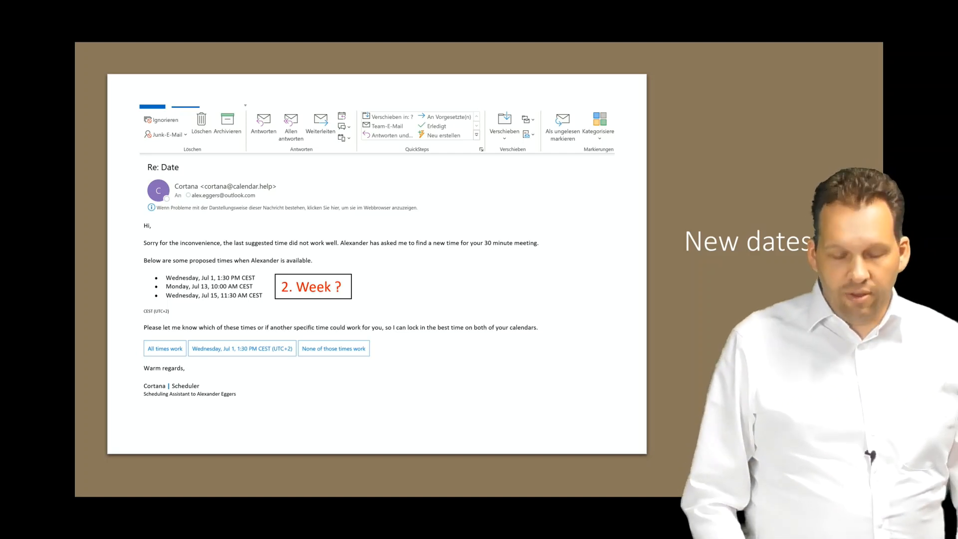
pyautogui.click(240, 347)
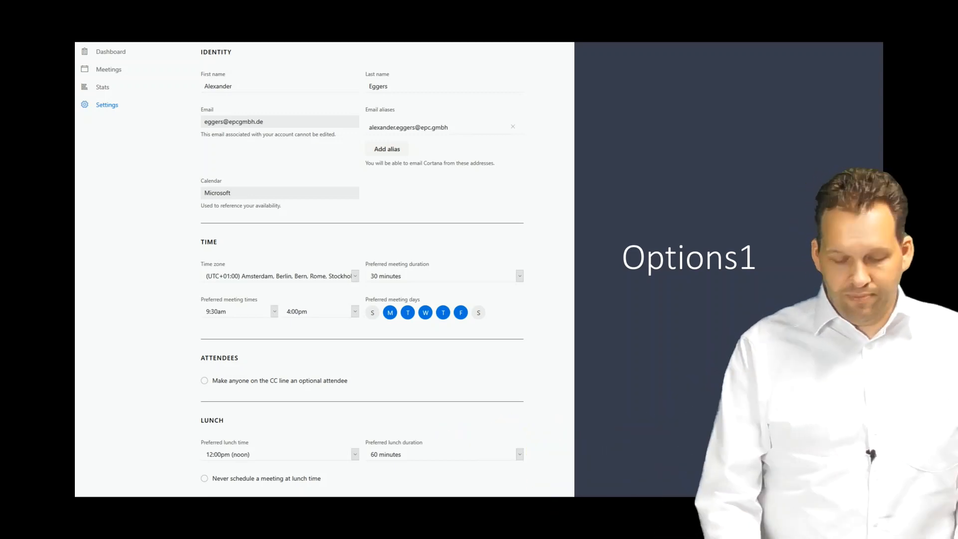
# - Scroll the Settings page to the conference room, remote, email communication and delegation sections
pyautogui.scroll(-3)
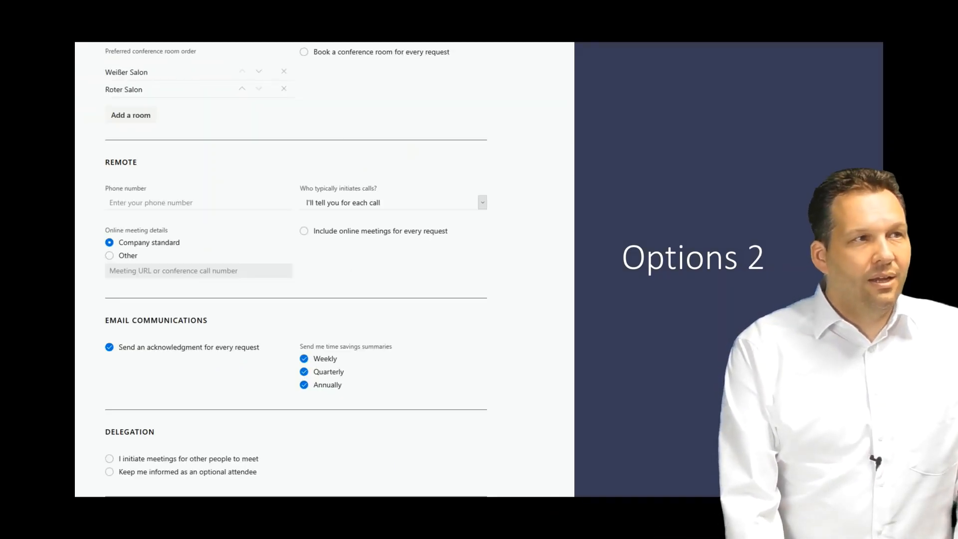